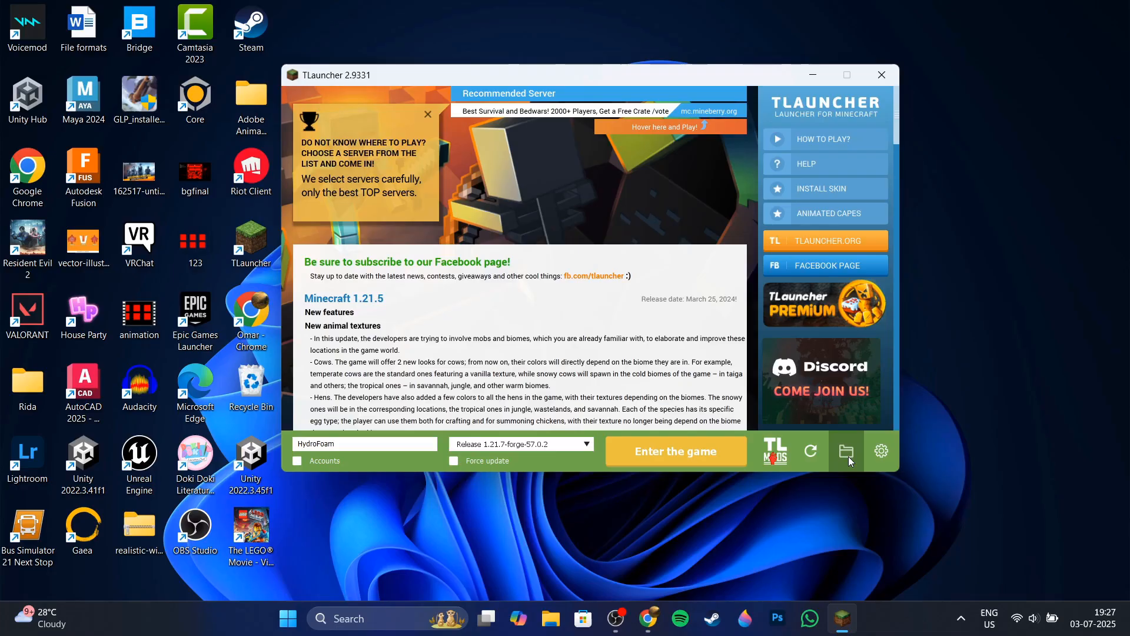
Open the .minecraft mods folder from TLauncher and show its full path
click(845, 451)
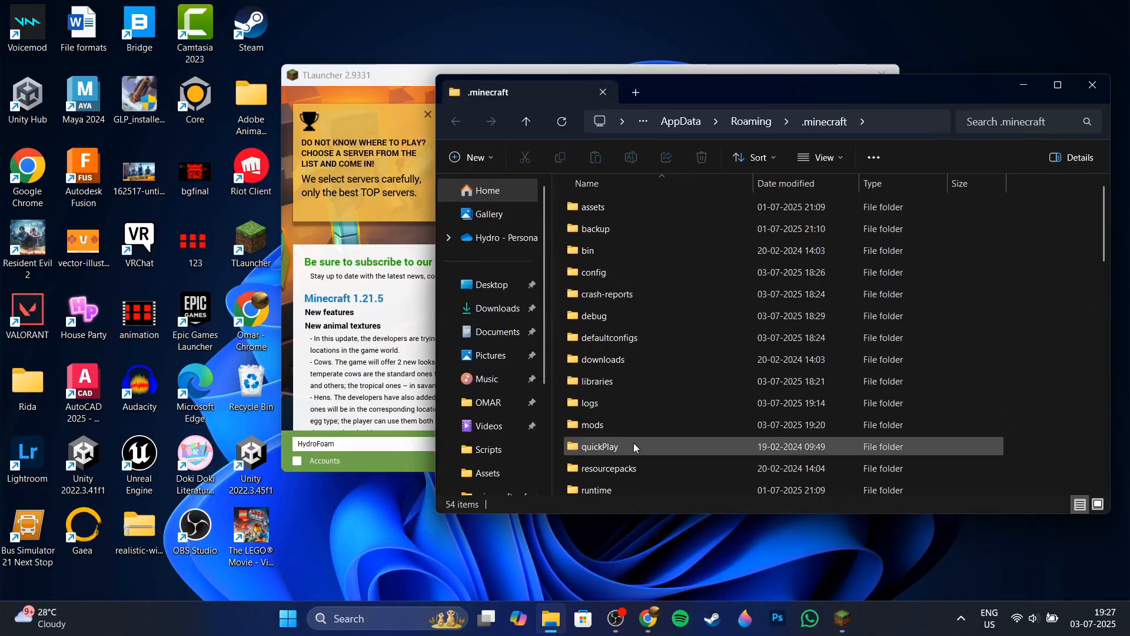
double_click(592, 424)
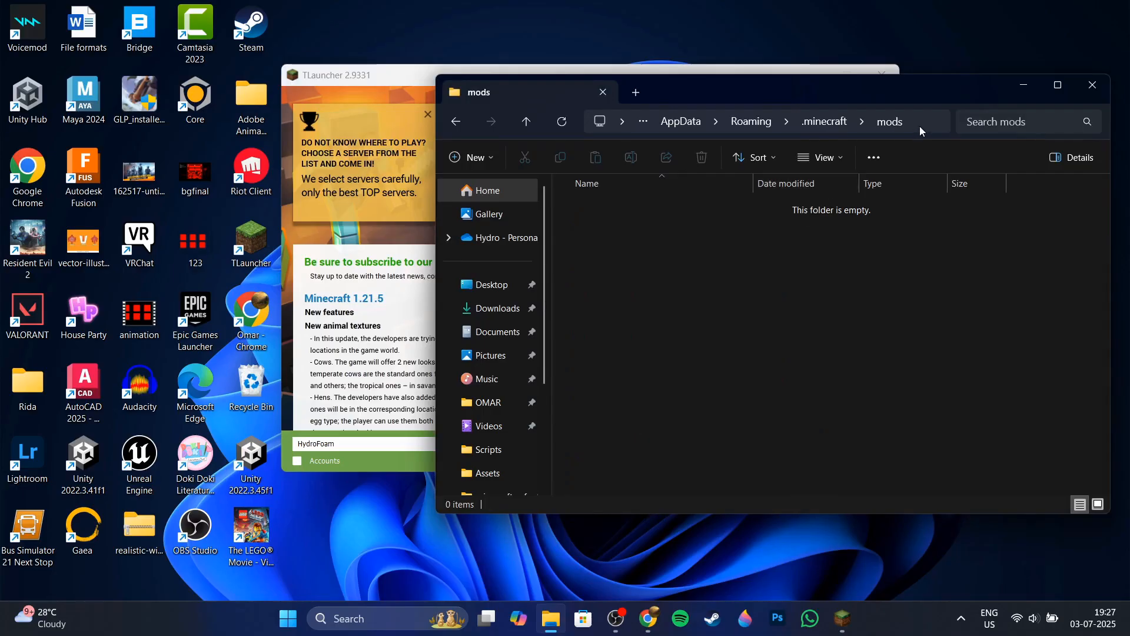
click(921, 122)
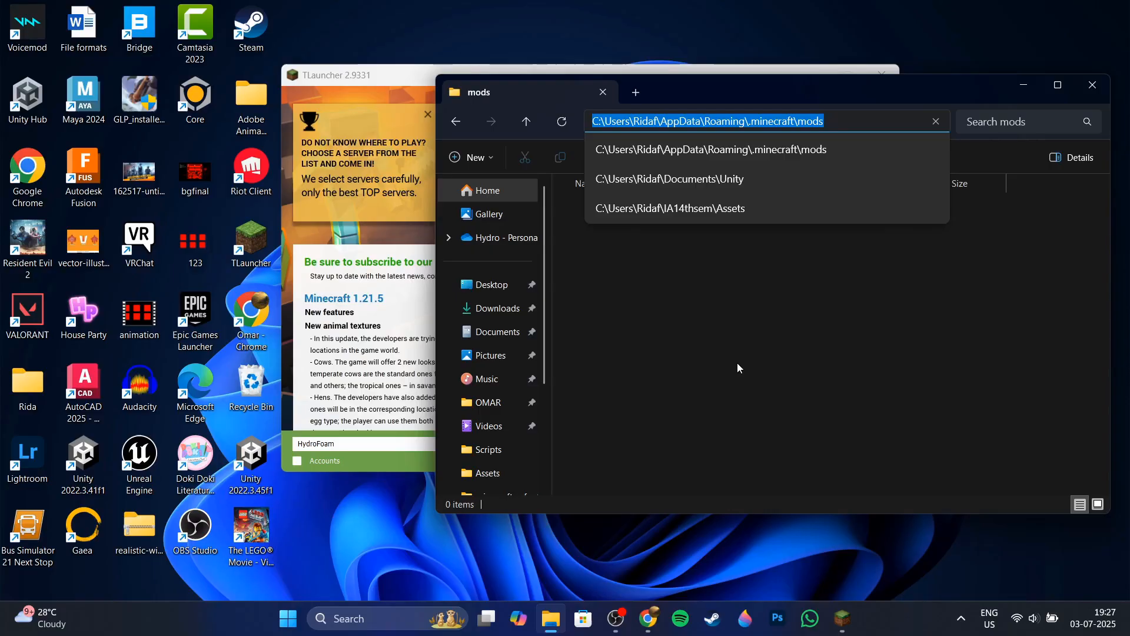
mouse_move(667, 594)
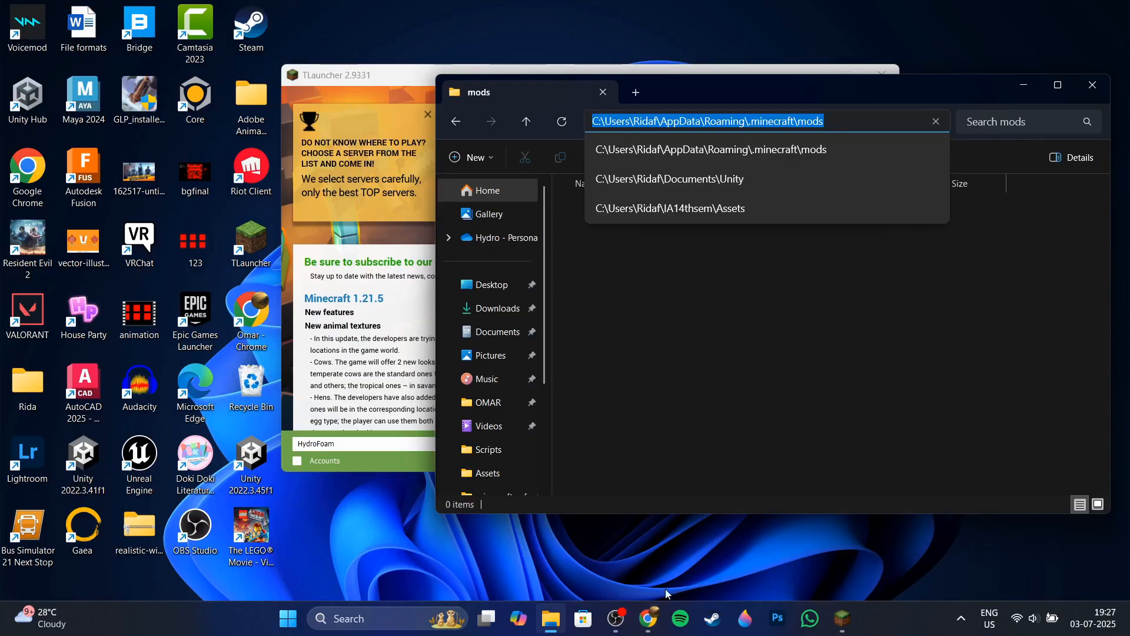
Start the Forge 1.21.7 installer download from files.minecraftforge.net
click(647, 617)
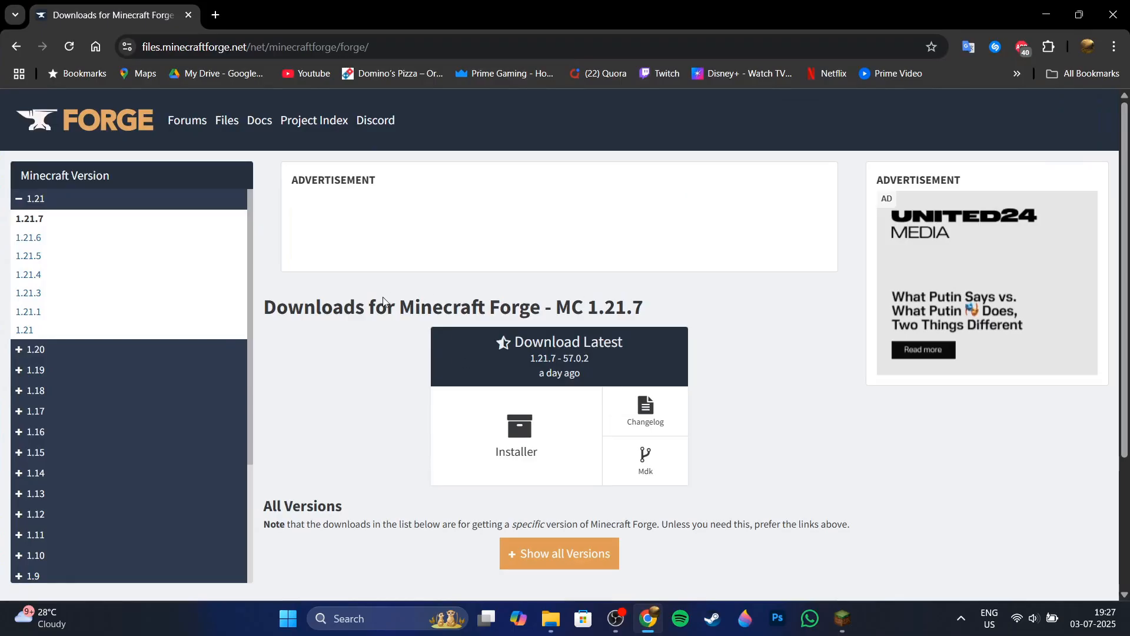
scroll(down, 3)
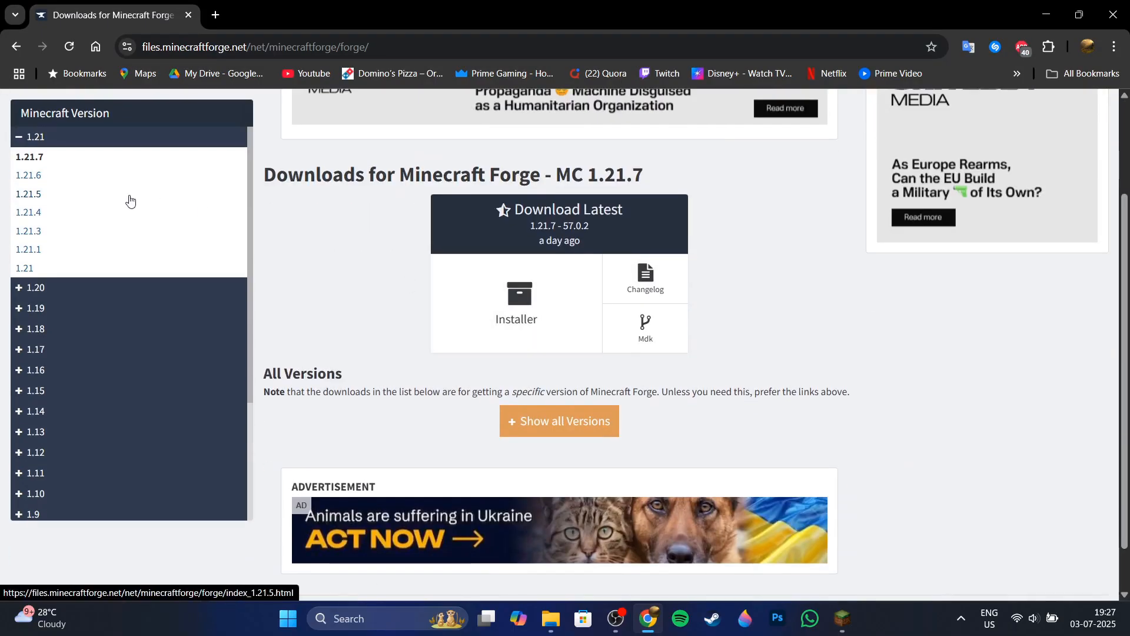
mouse_move(347, 246)
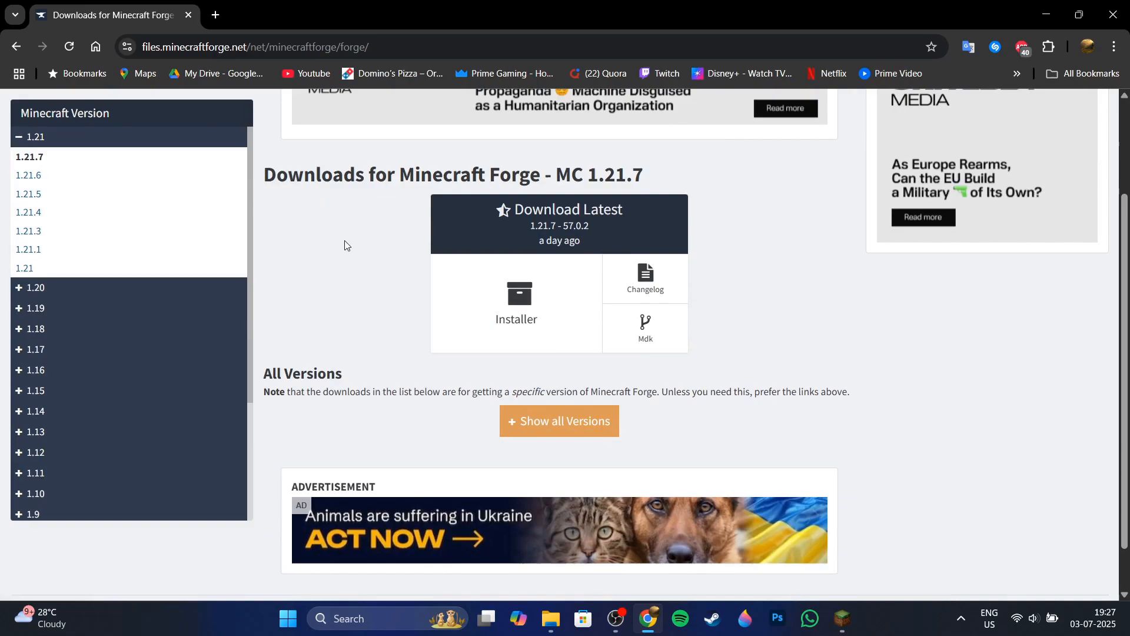
scroll(up, 3)
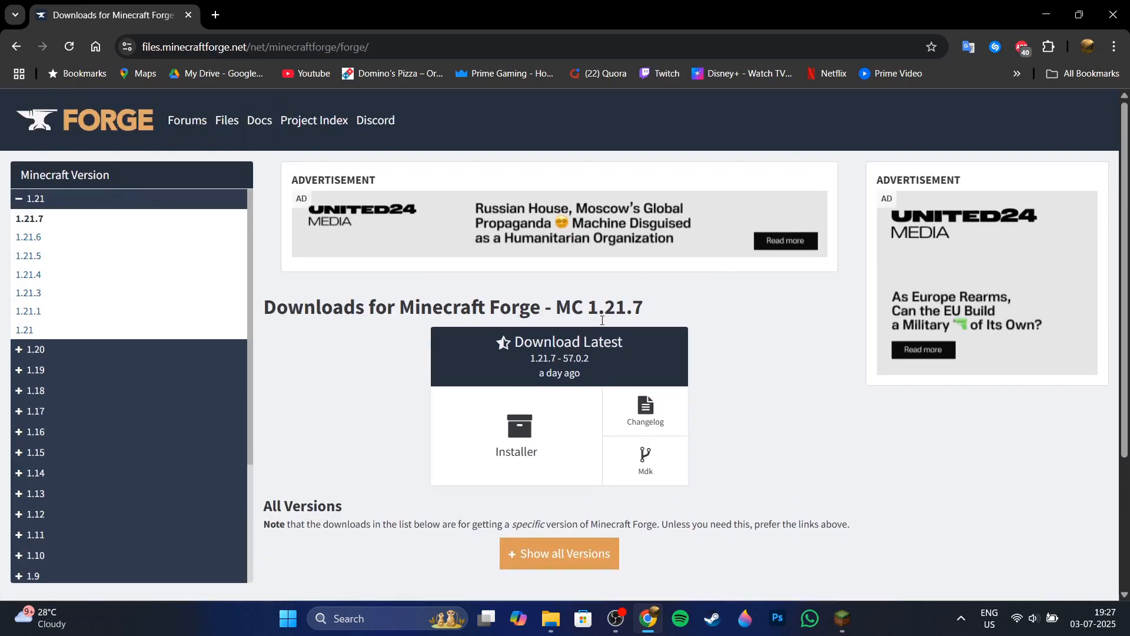
click(516, 435)
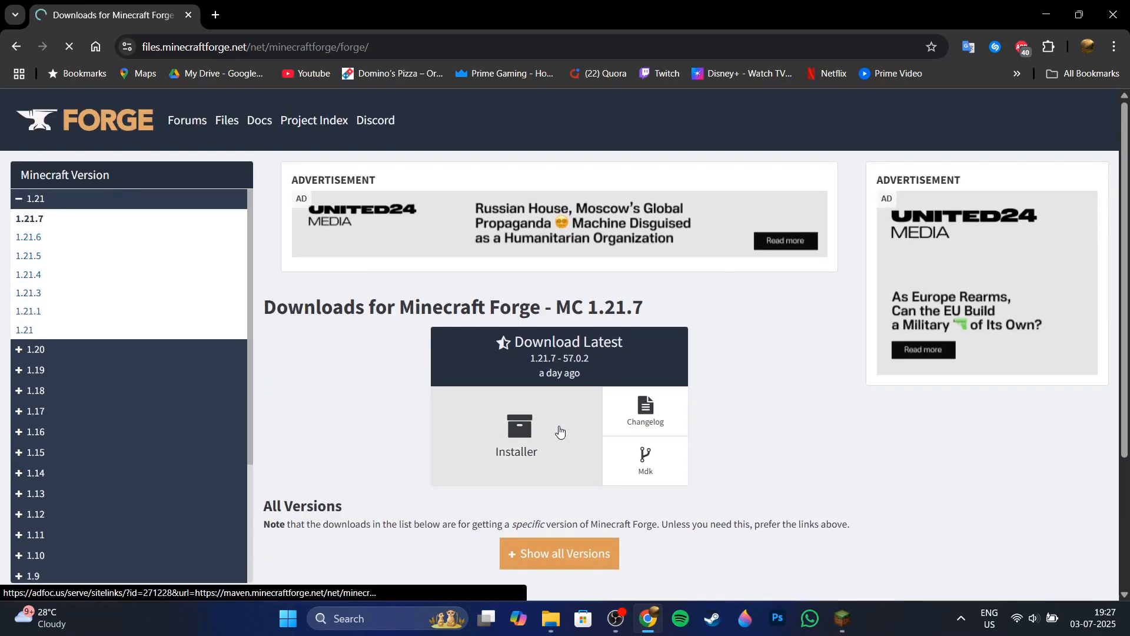
click(516, 426)
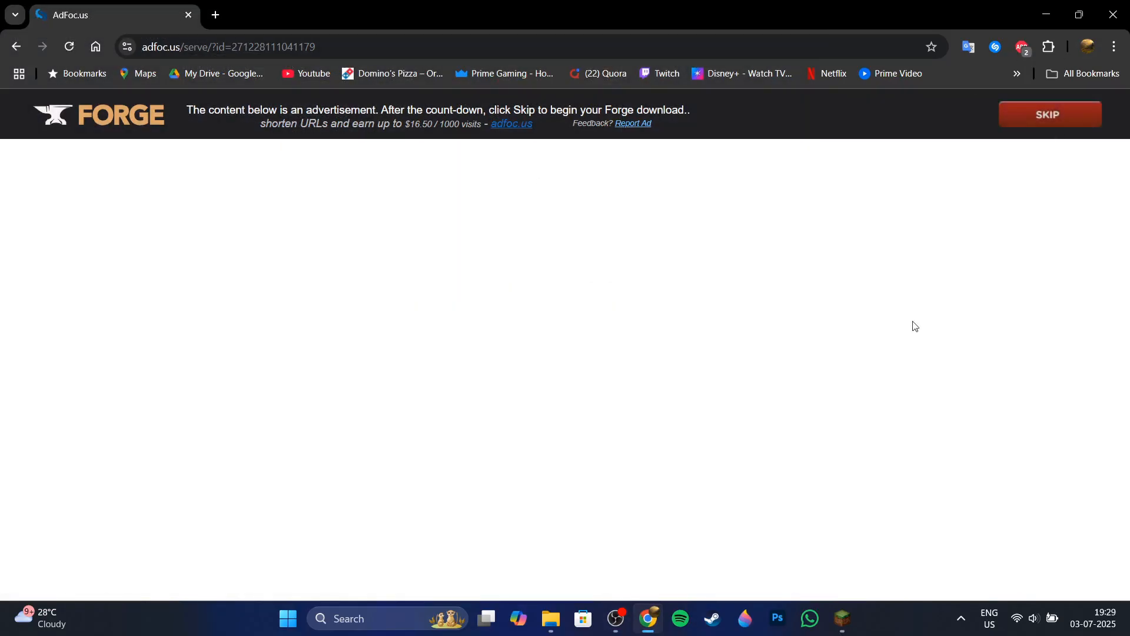
Skip the ad, save forge-1.21.7-57.0.2-installer, and open it
click(1049, 114)
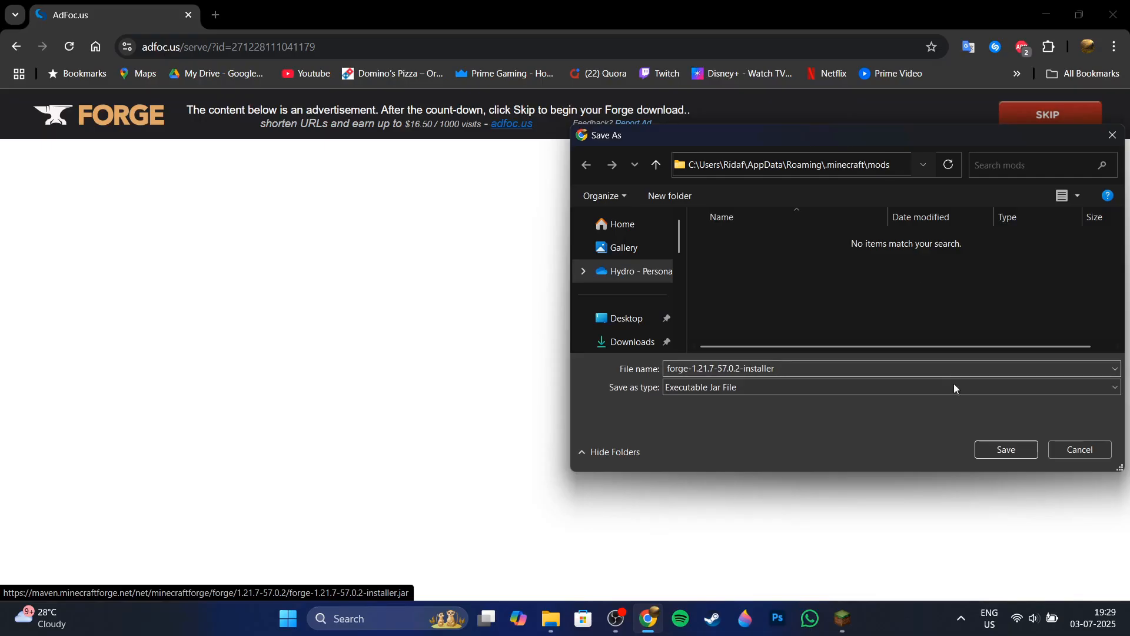
click(1006, 449)
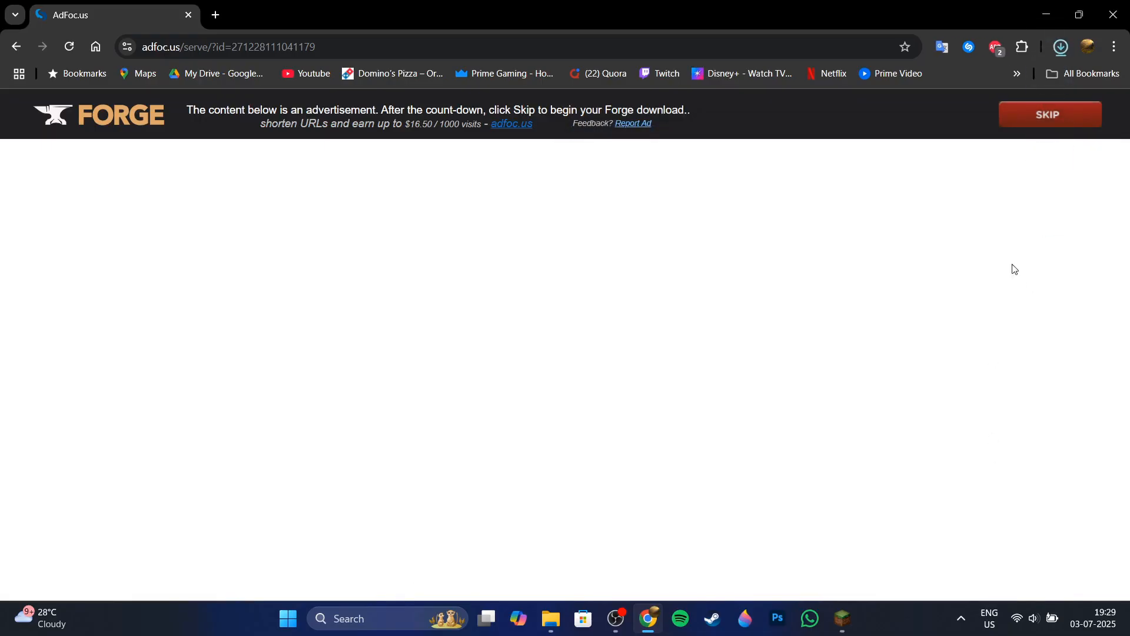
click(1061, 47)
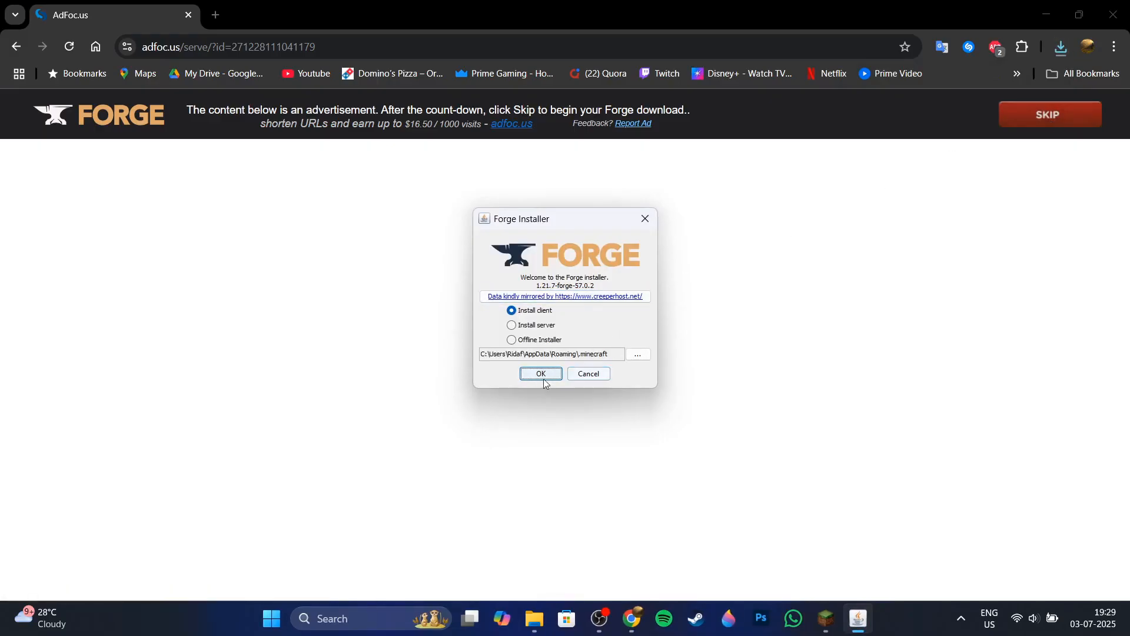
Install the Forge client and dismiss the Complete message
click(541, 373)
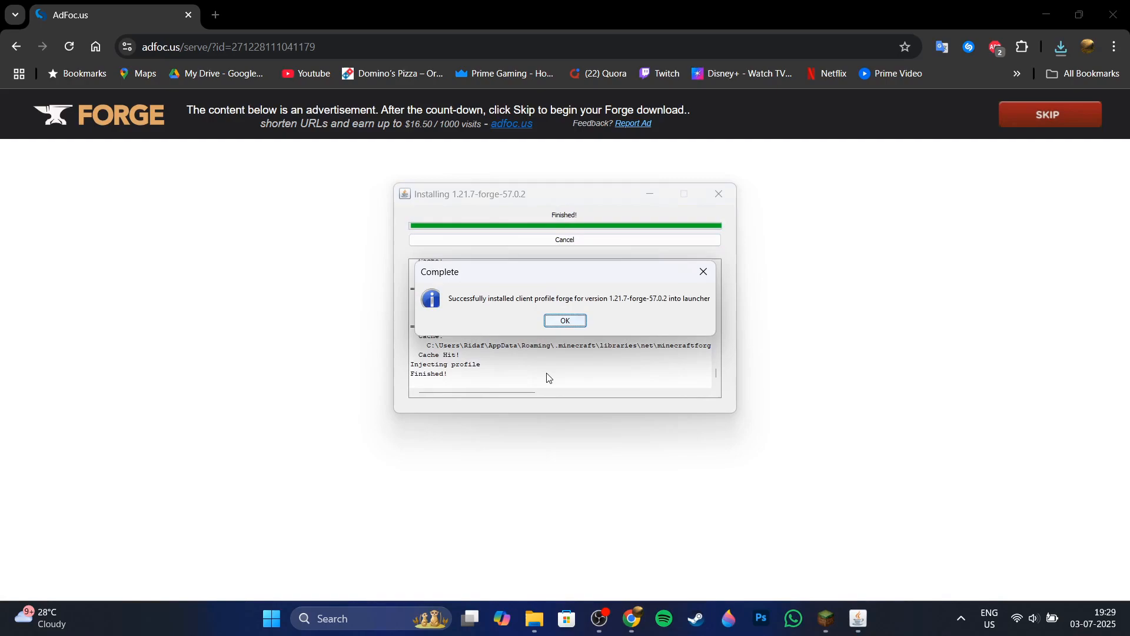
click(565, 320)
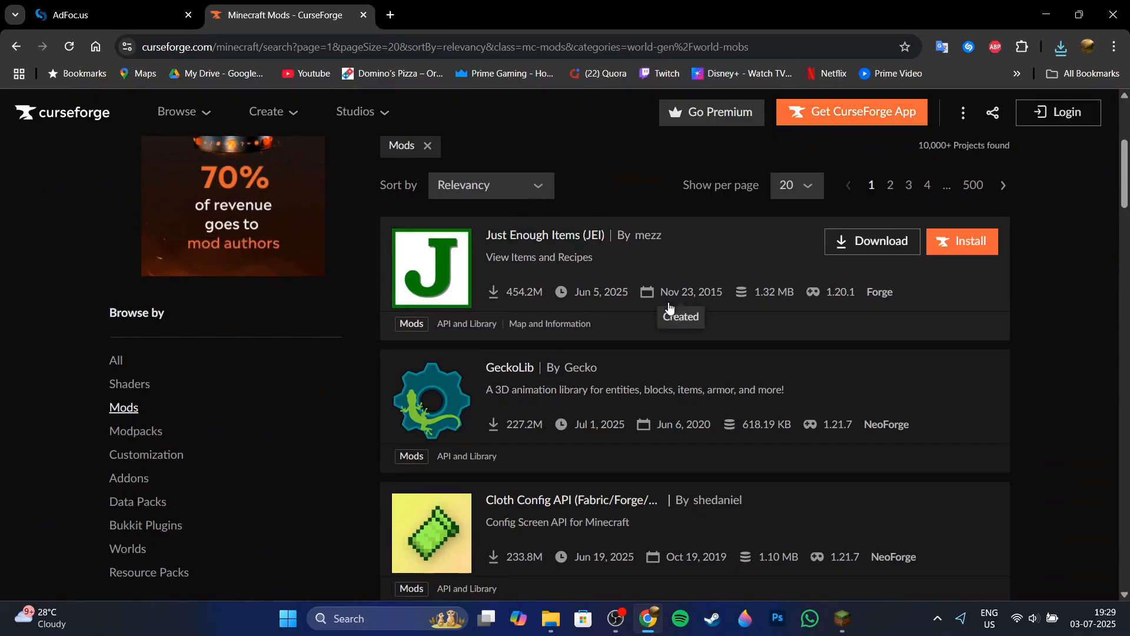
Download the Waystones Forge 1.21.7 jar from its CurseForge page
scroll(down, 3)
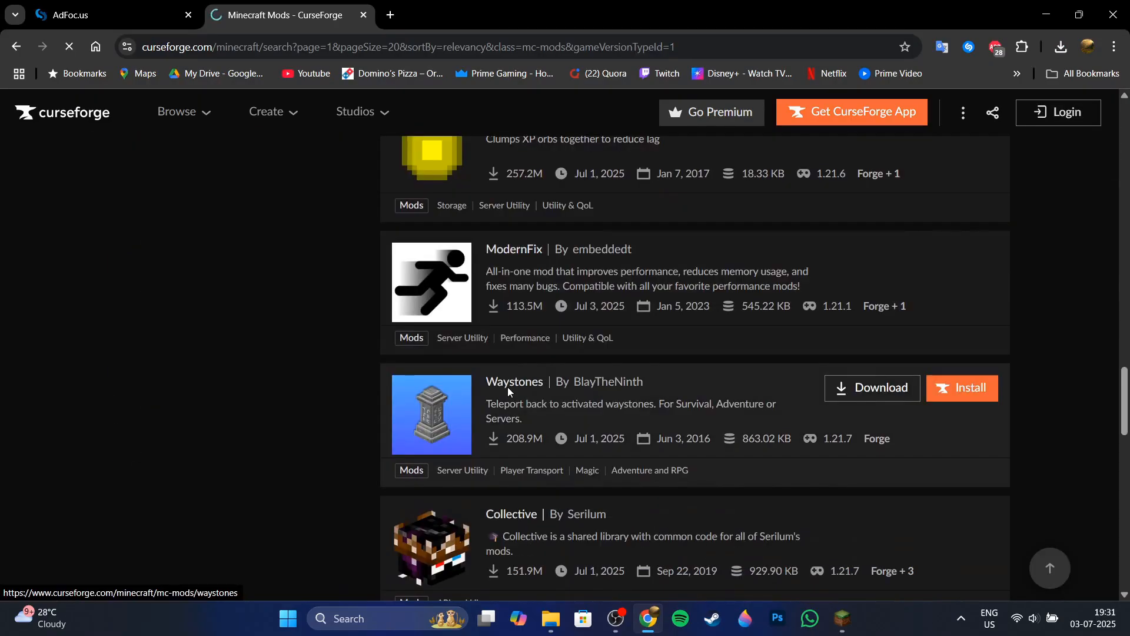
click(514, 382)
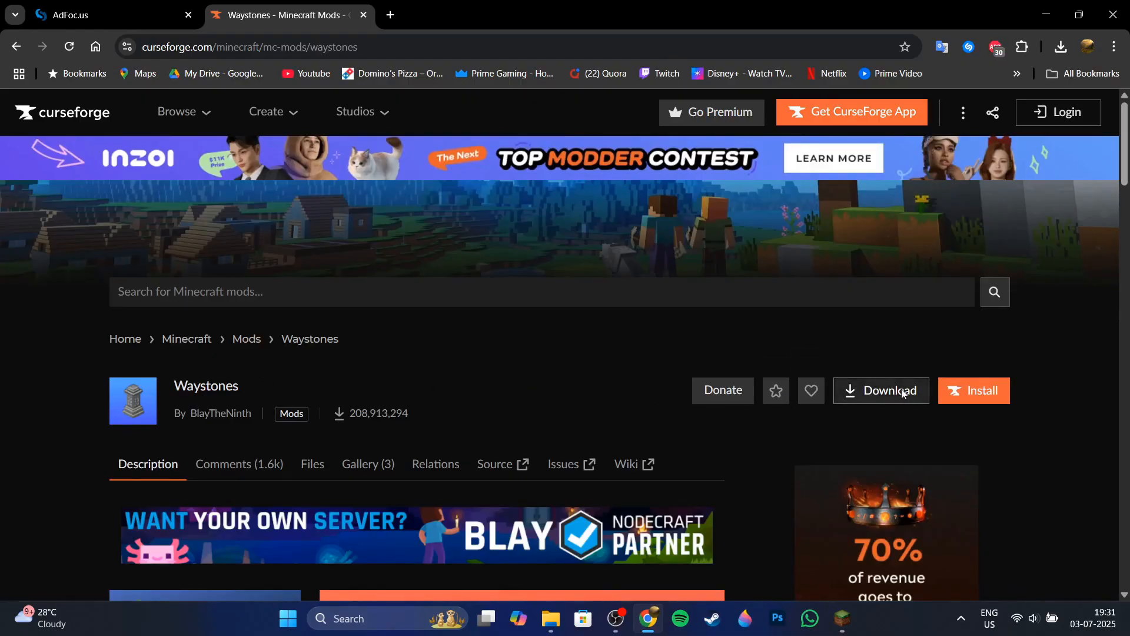
click(881, 390)
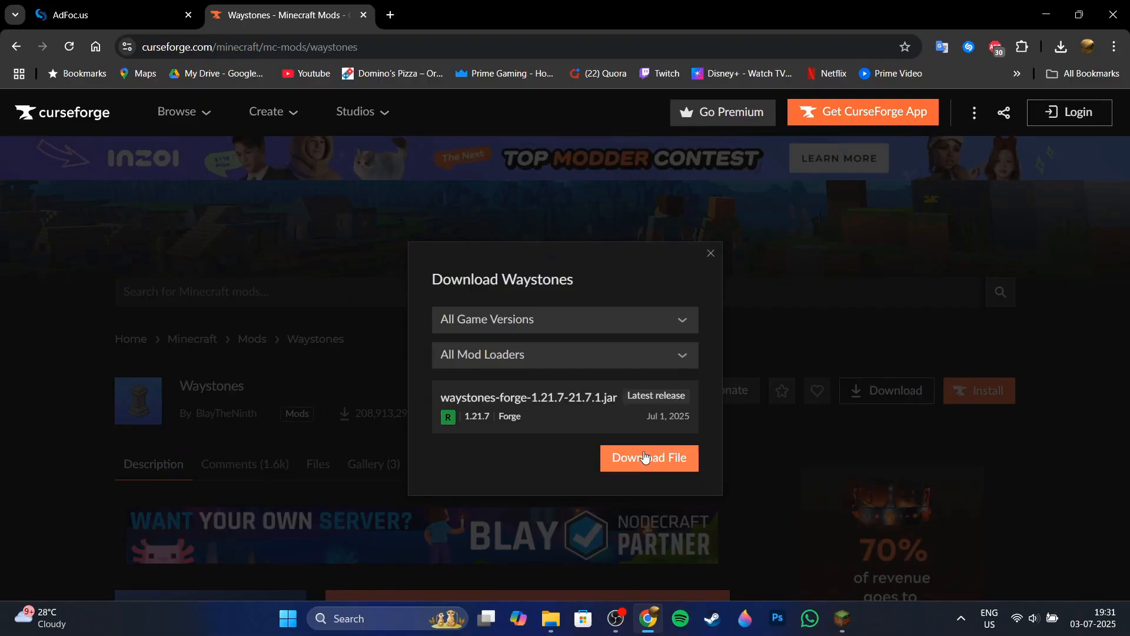
click(649, 457)
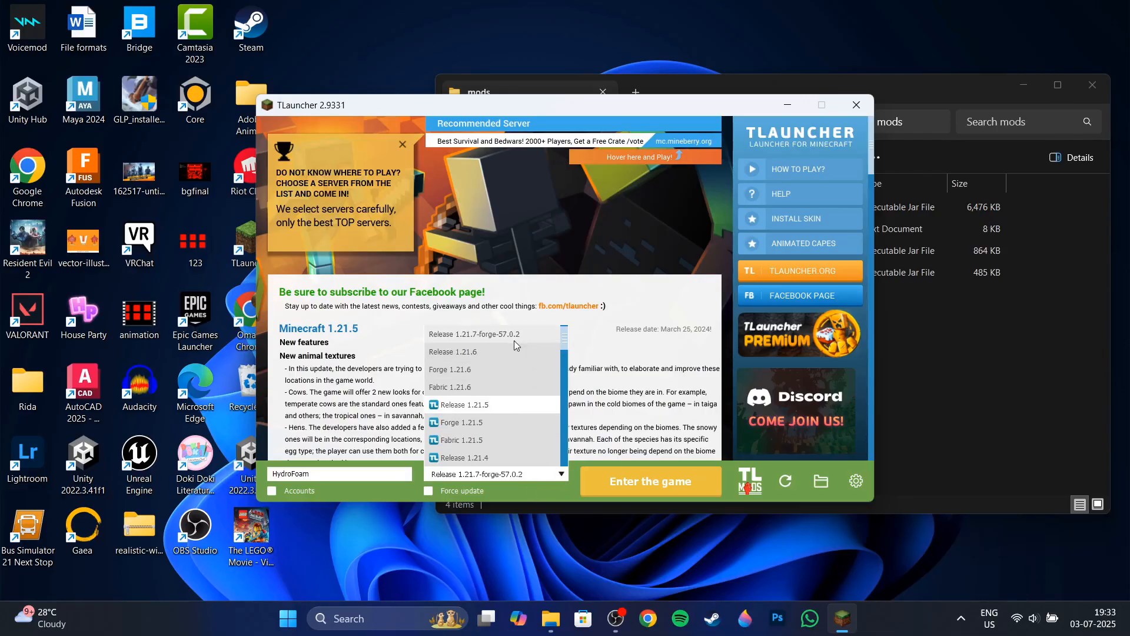
mouse_move(627, 387)
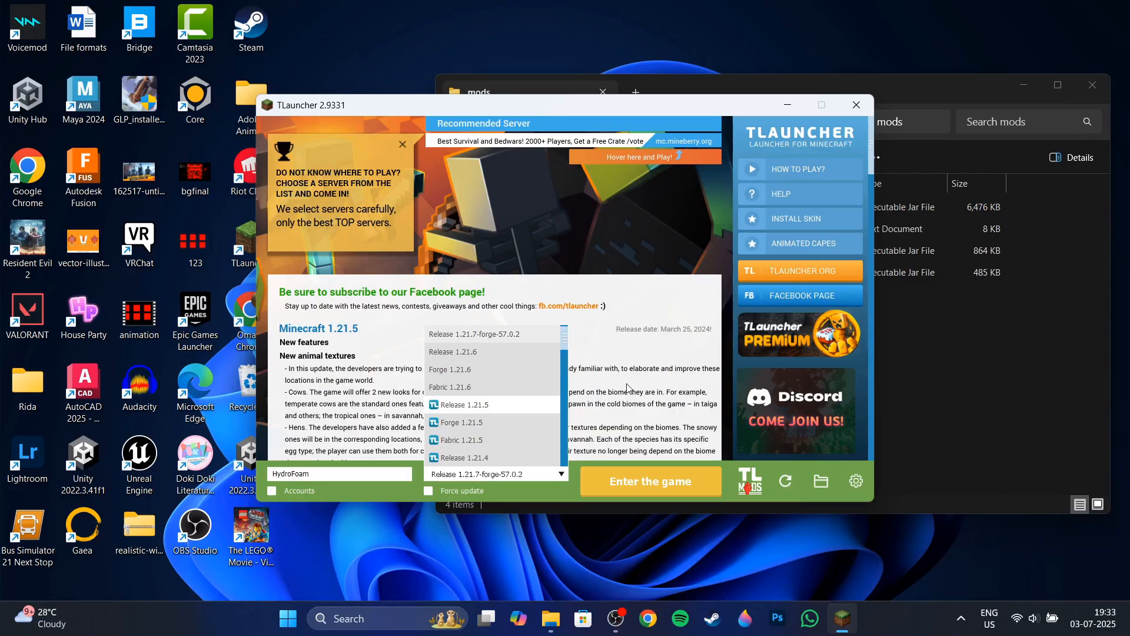
Select Release 1.21.7-forge-57.0.2 in TLauncher's version list
click(650, 481)
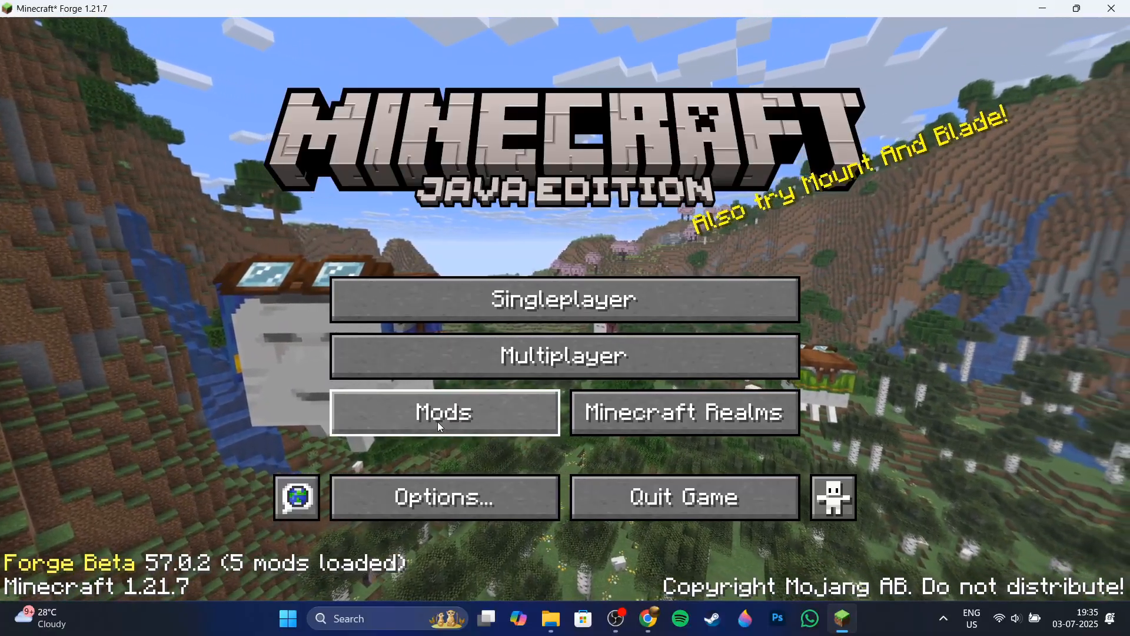
click(444, 412)
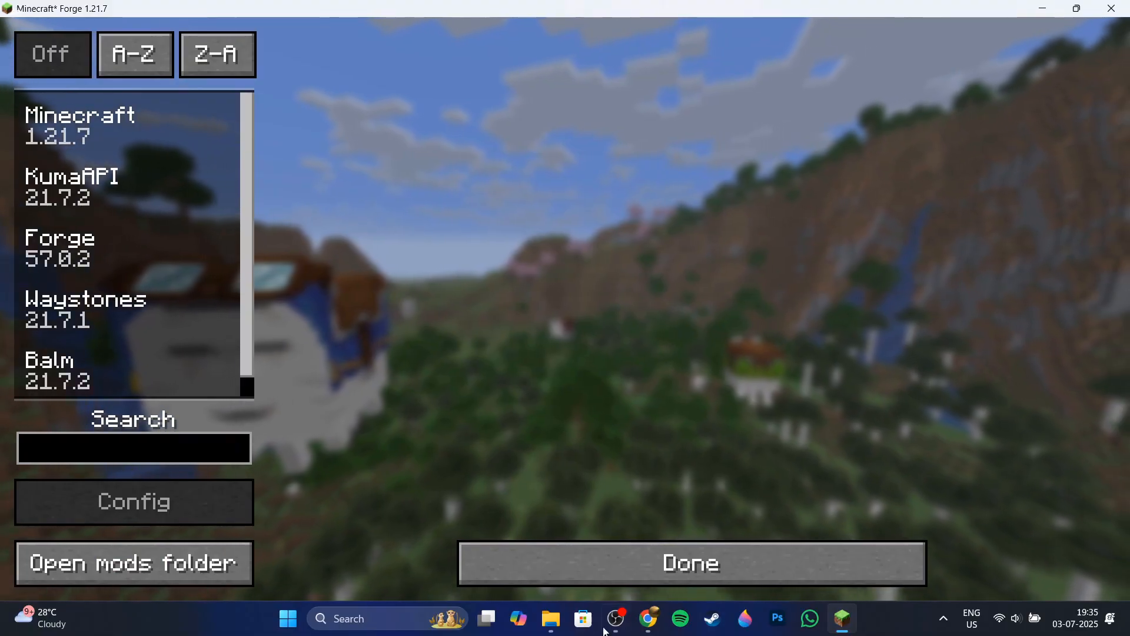
click(691, 563)
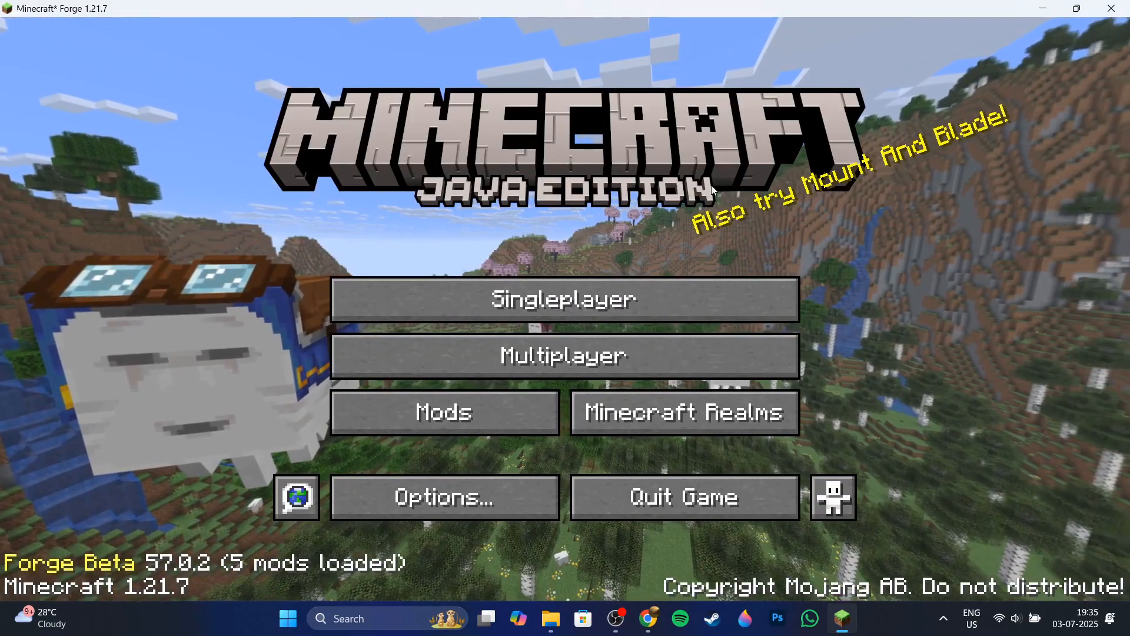